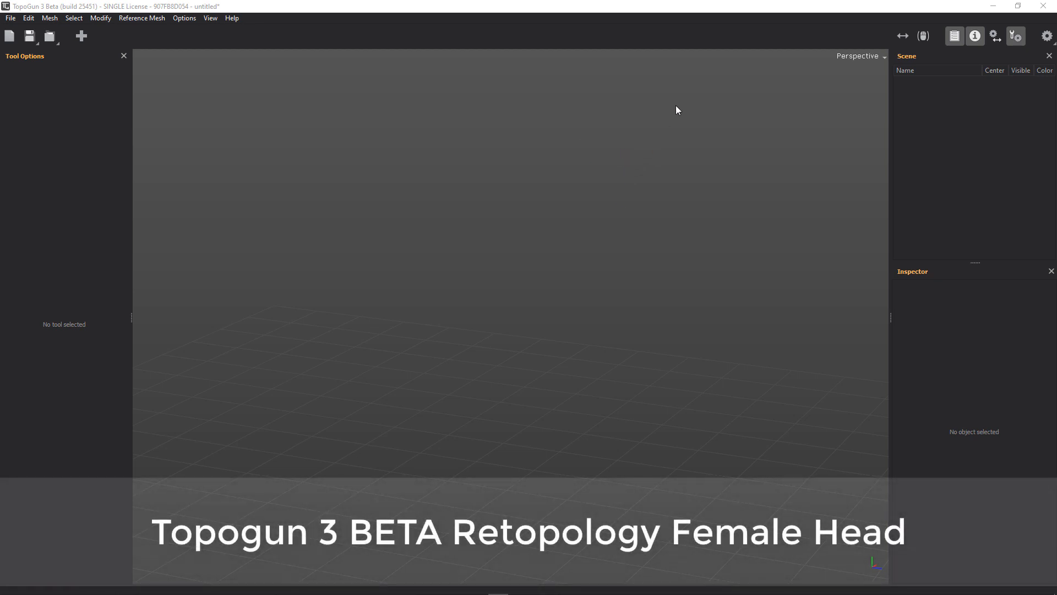
pyautogui.moveTo(535, 164)
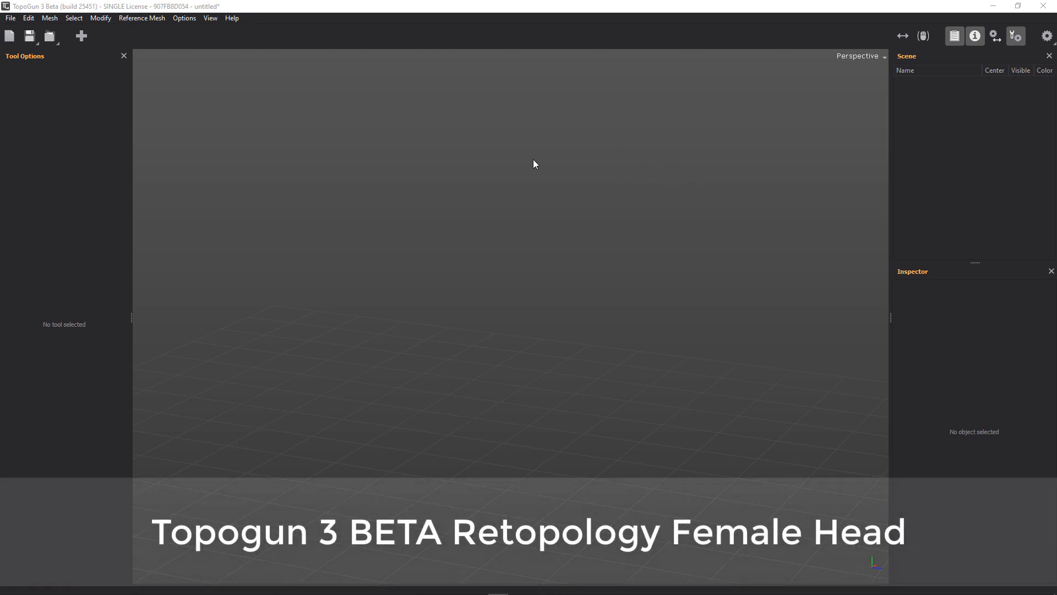
# Step: Load the Just_Head file from disk as the reference mesh
pyautogui.click(10, 18)
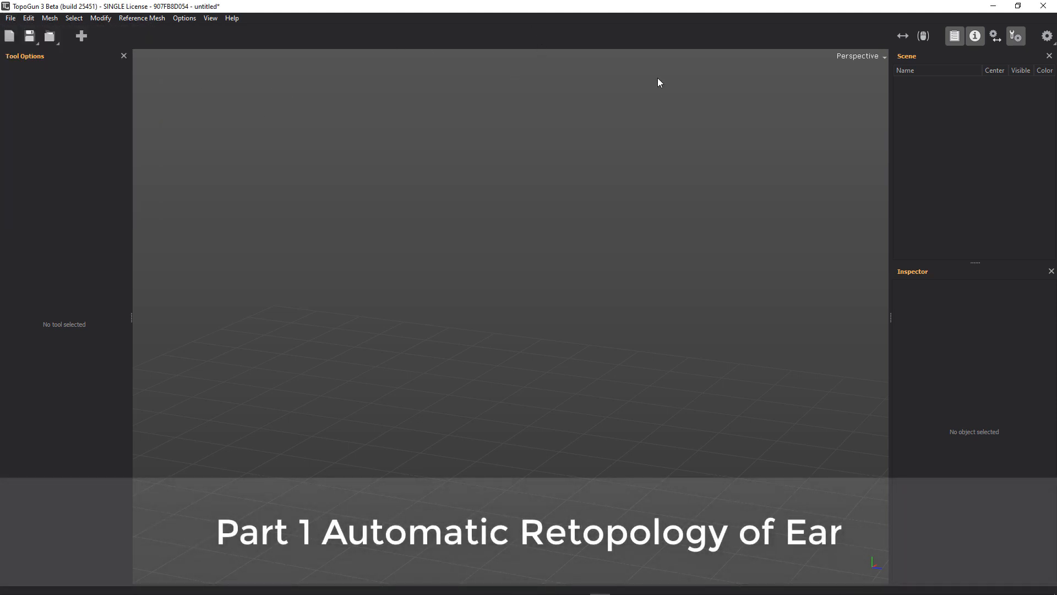
pyautogui.moveTo(592, 258)
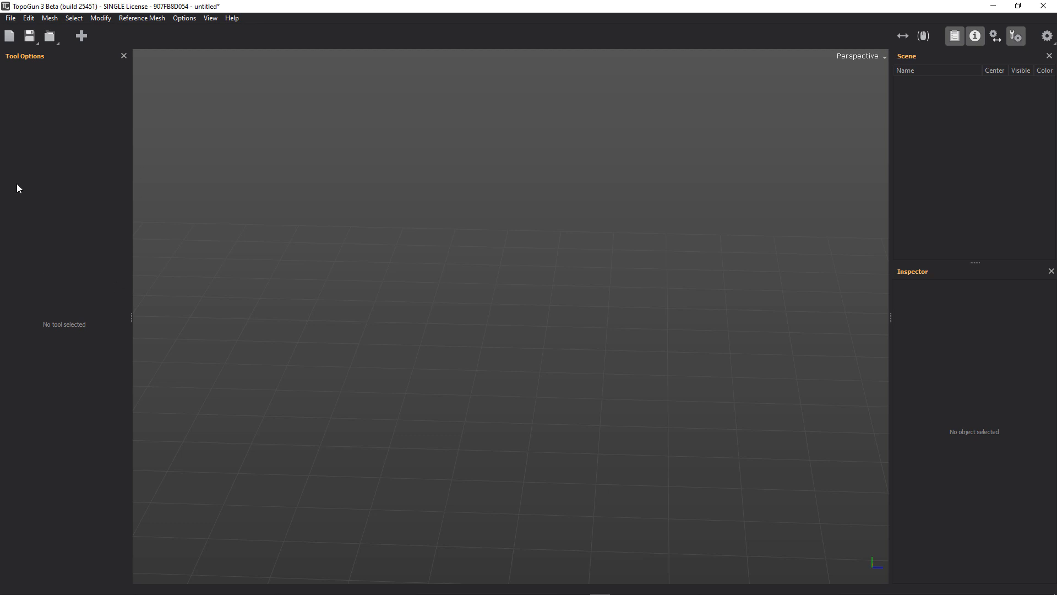
pyautogui.moveTo(102, 64)
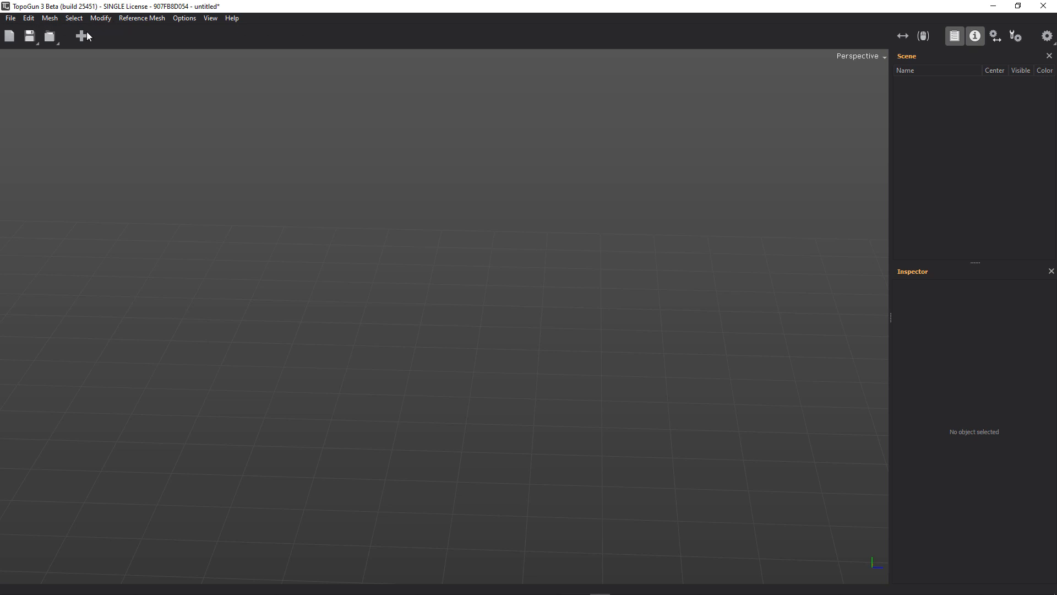
pyautogui.click(209, 17)
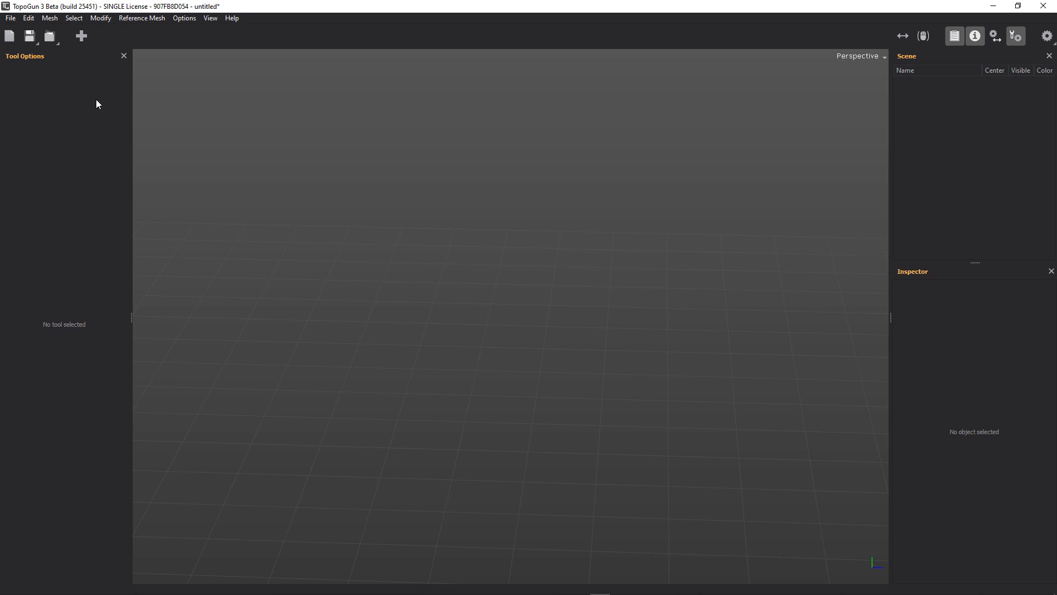
pyautogui.moveTo(121, 316)
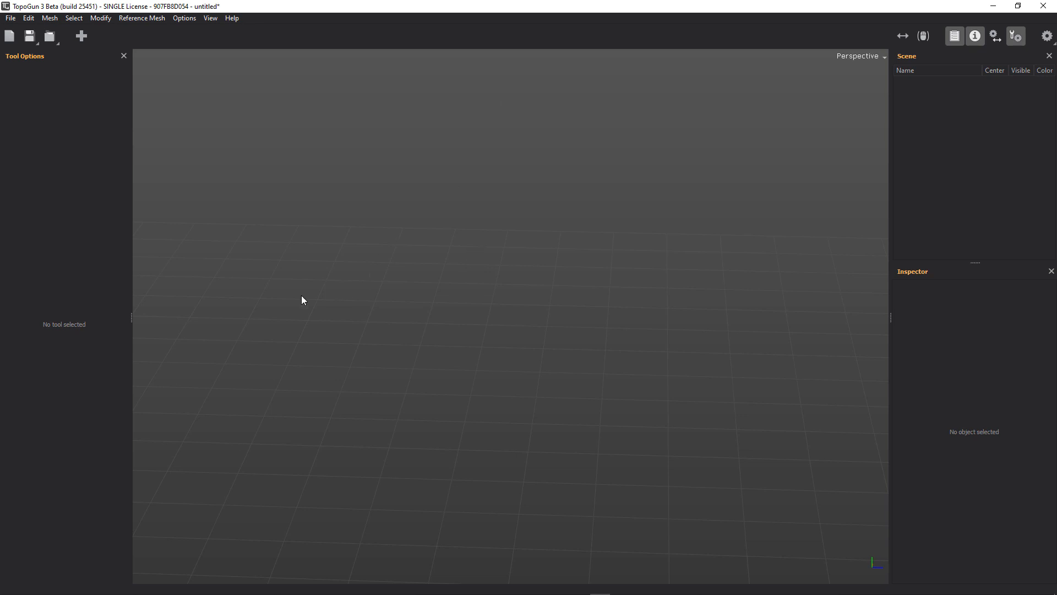
pyautogui.moveTo(395, 290)
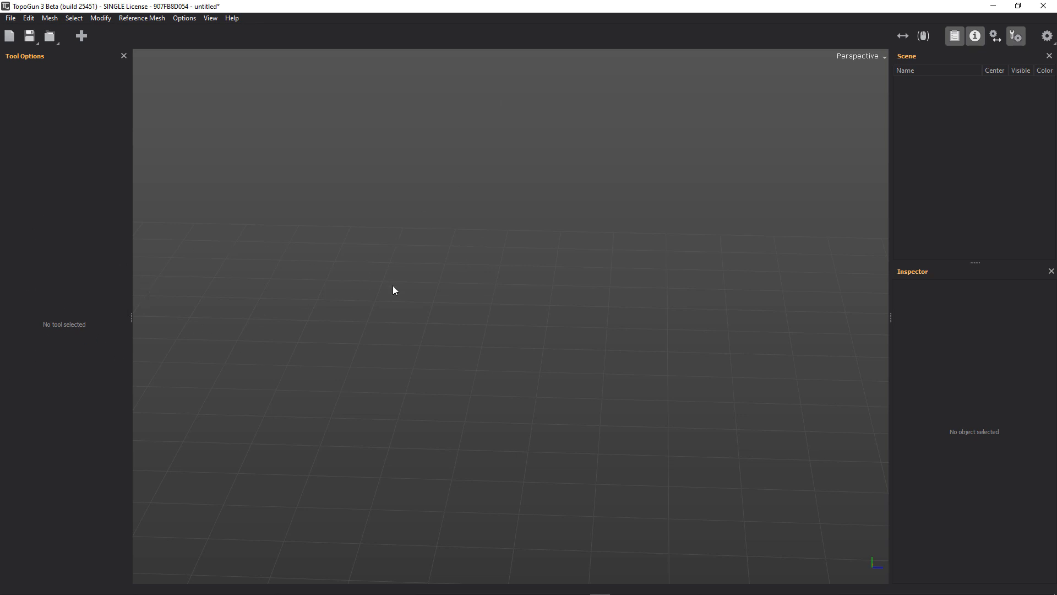
pyautogui.moveTo(518, 272)
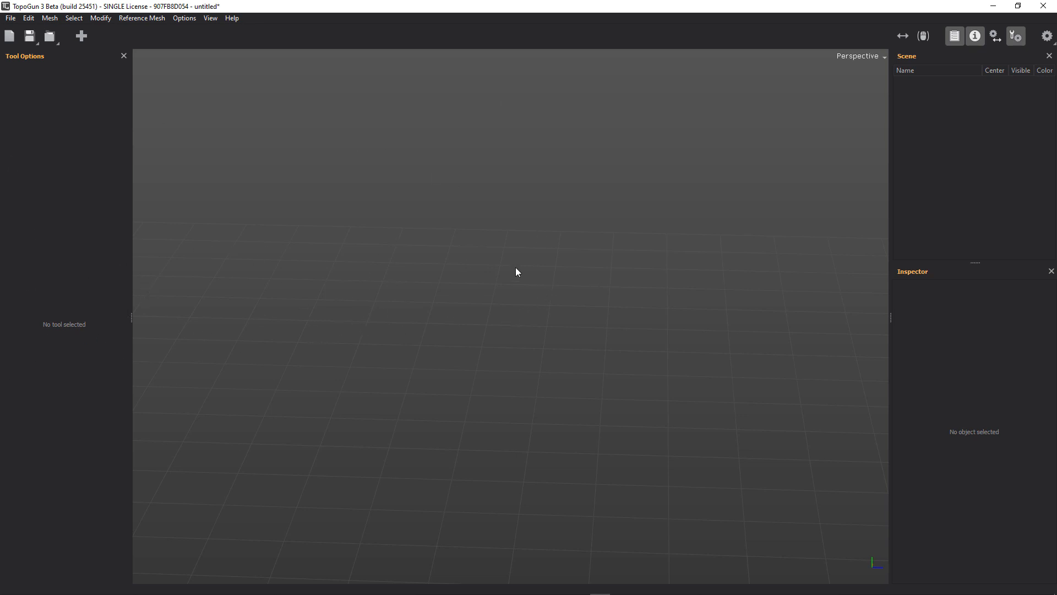
pyautogui.moveTo(13, 20)
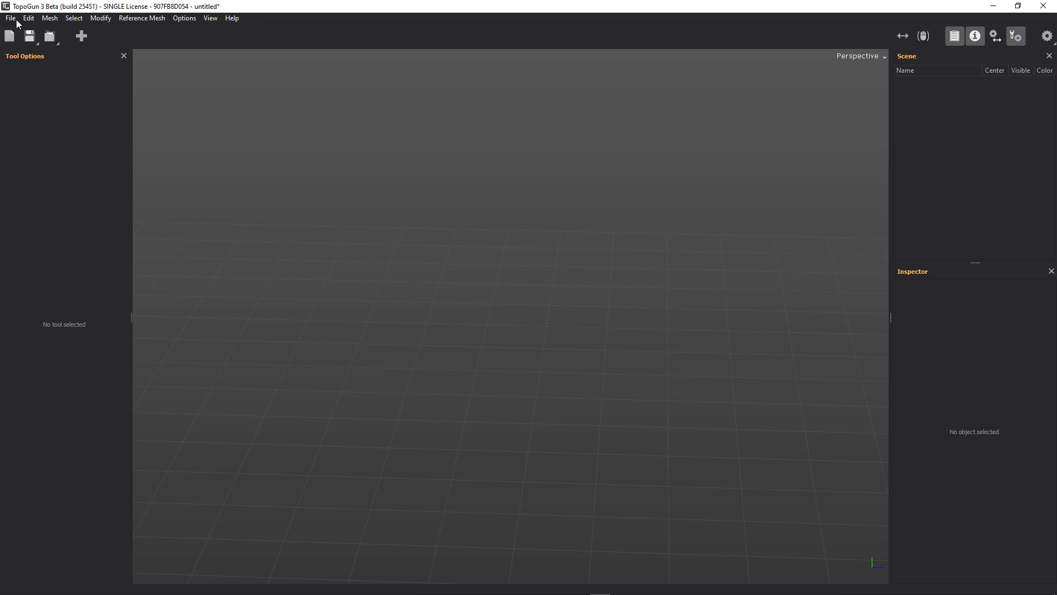
pyautogui.click(10, 18)
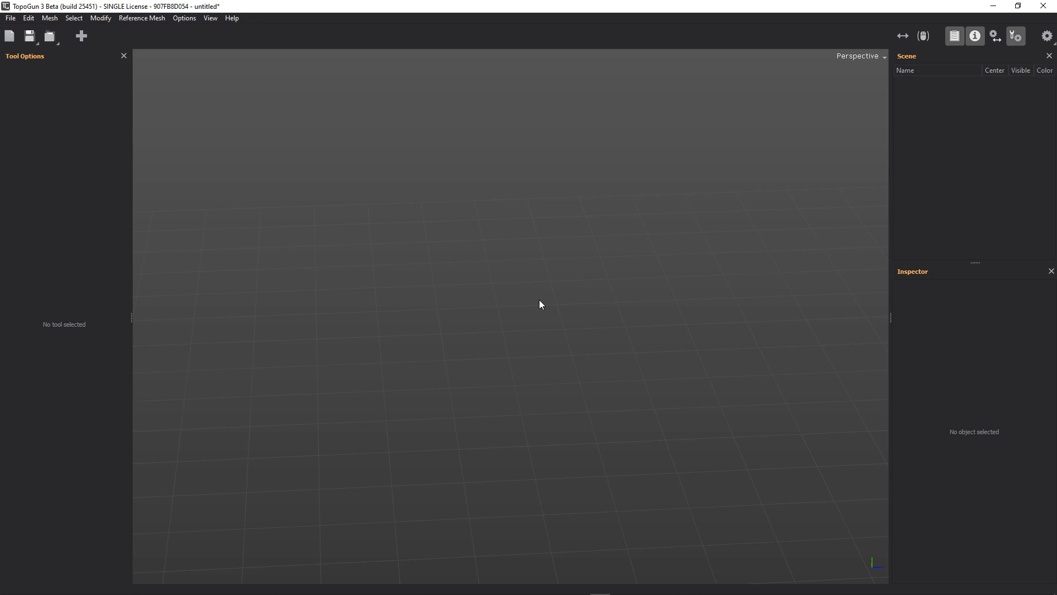
pyautogui.click(10, 18)
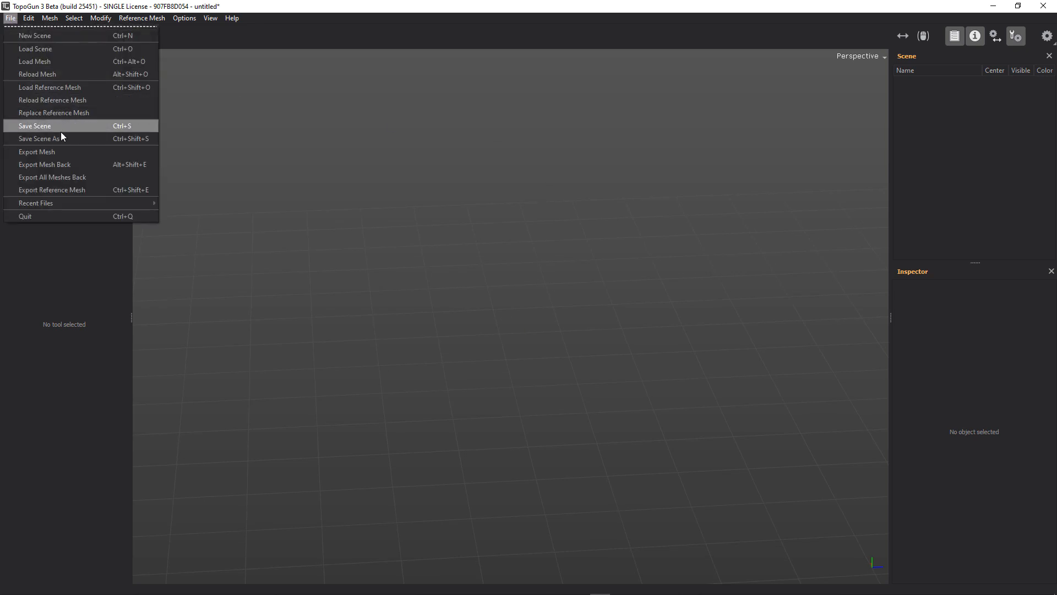
pyautogui.click(50, 87)
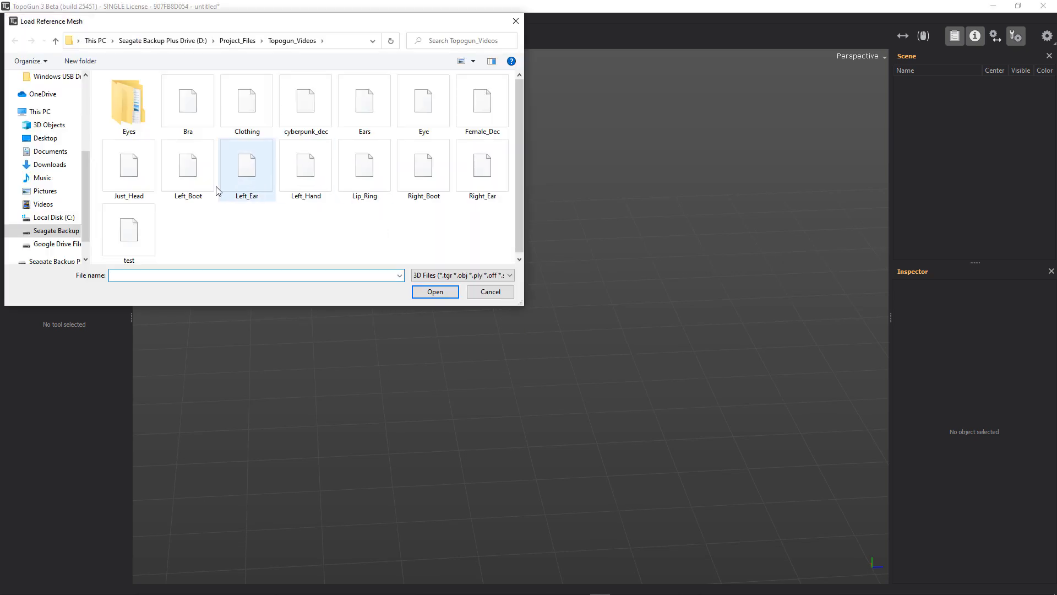
pyautogui.click(434, 291)
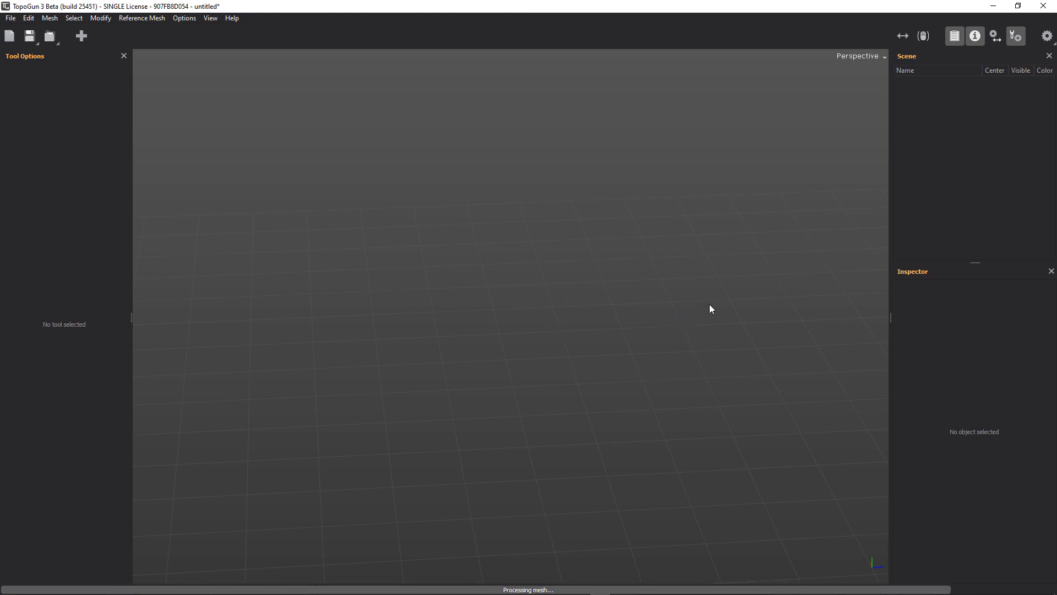
pyautogui.moveTo(694, 307)
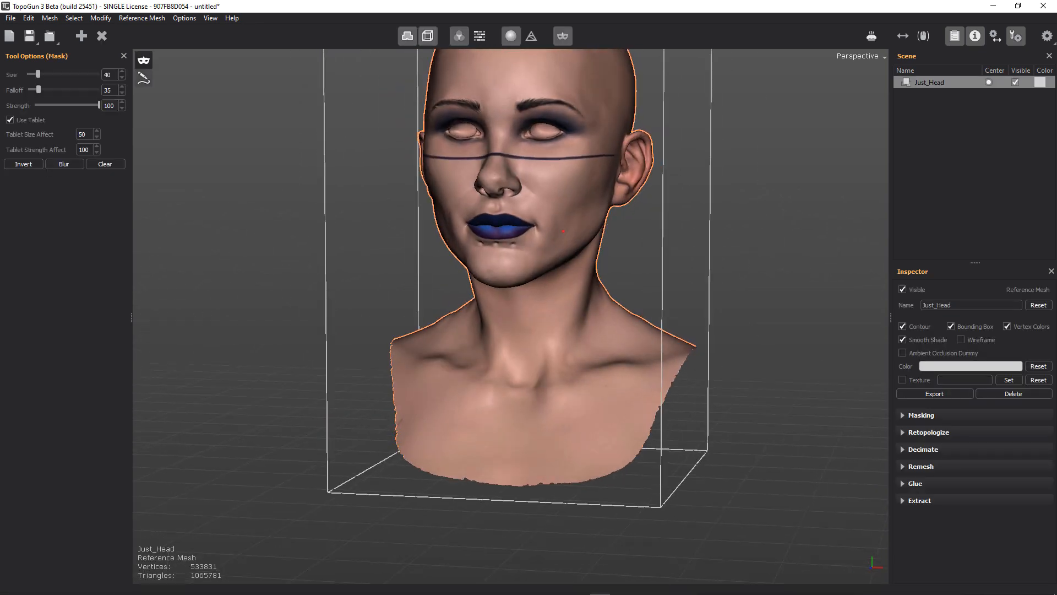
# Step: Hide the contour, bounding box and vertex colours so the head shows plain grey
pyautogui.click(428, 36)
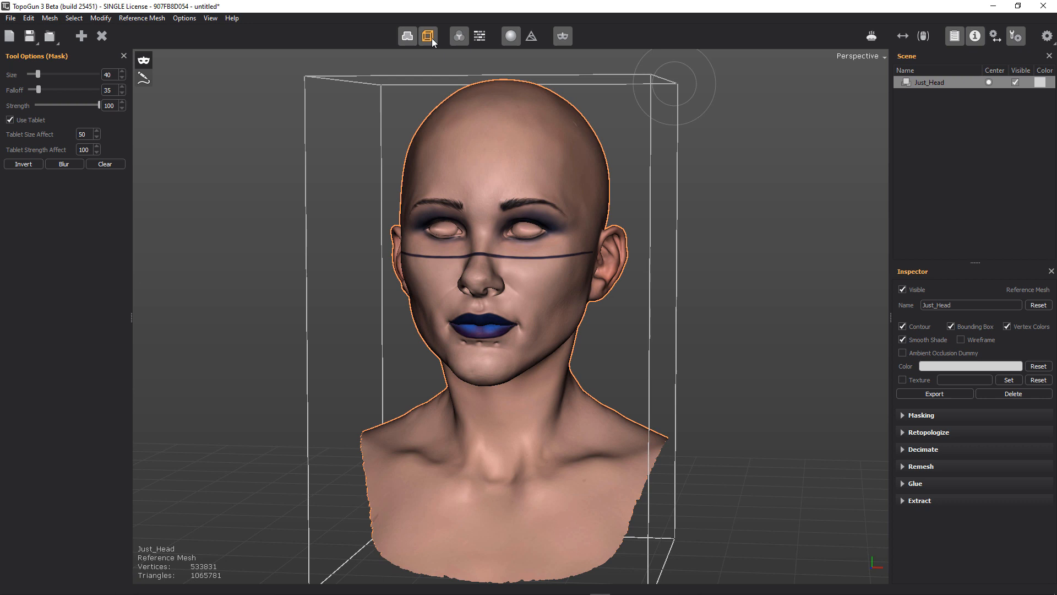
pyautogui.click(458, 35)
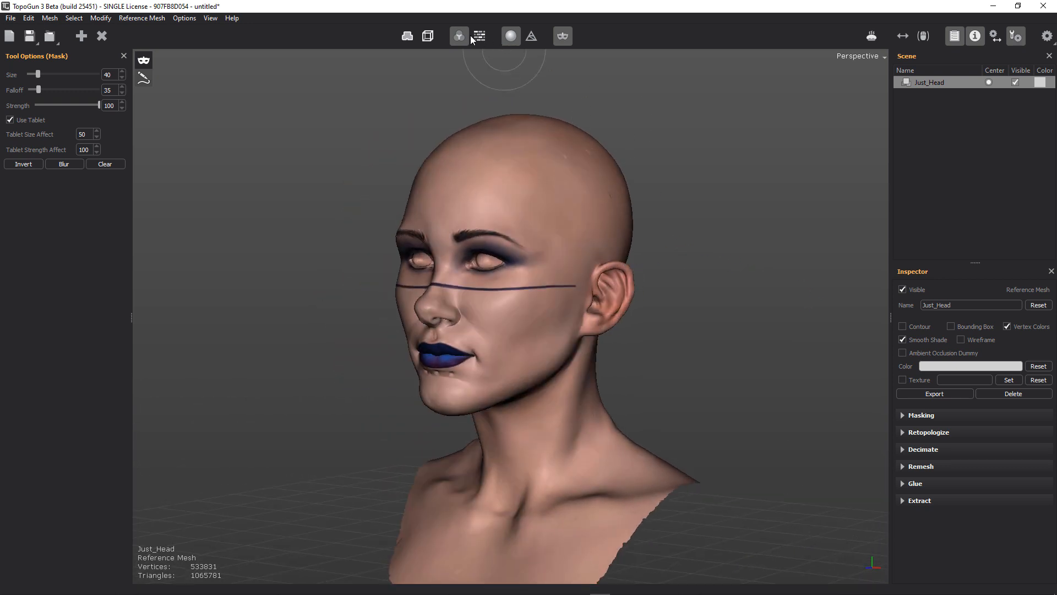
pyautogui.click(478, 35)
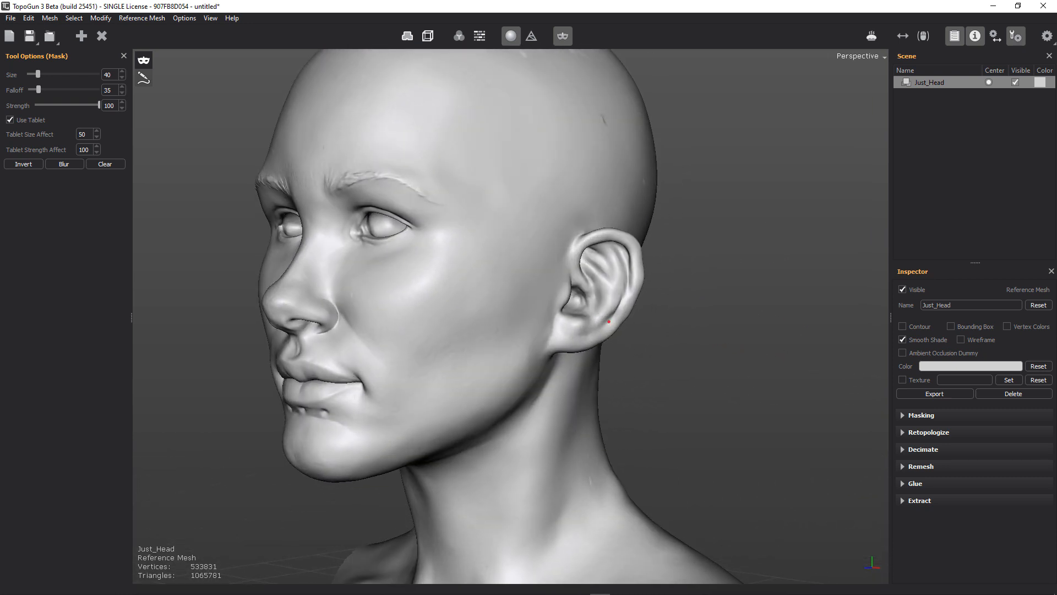
# Step: Turn the head side-on and paint a mask over the entire left ear
pyautogui.moveTo(606, 322); pyautogui.dragTo(794, 332)
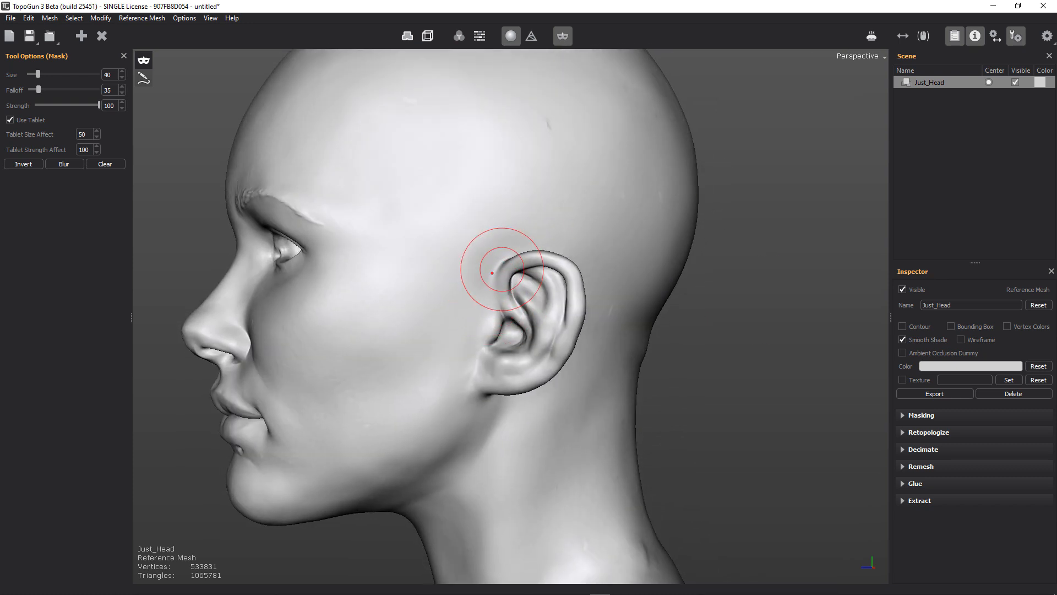
pyautogui.moveTo(494, 271); pyautogui.dragTo(489, 373)
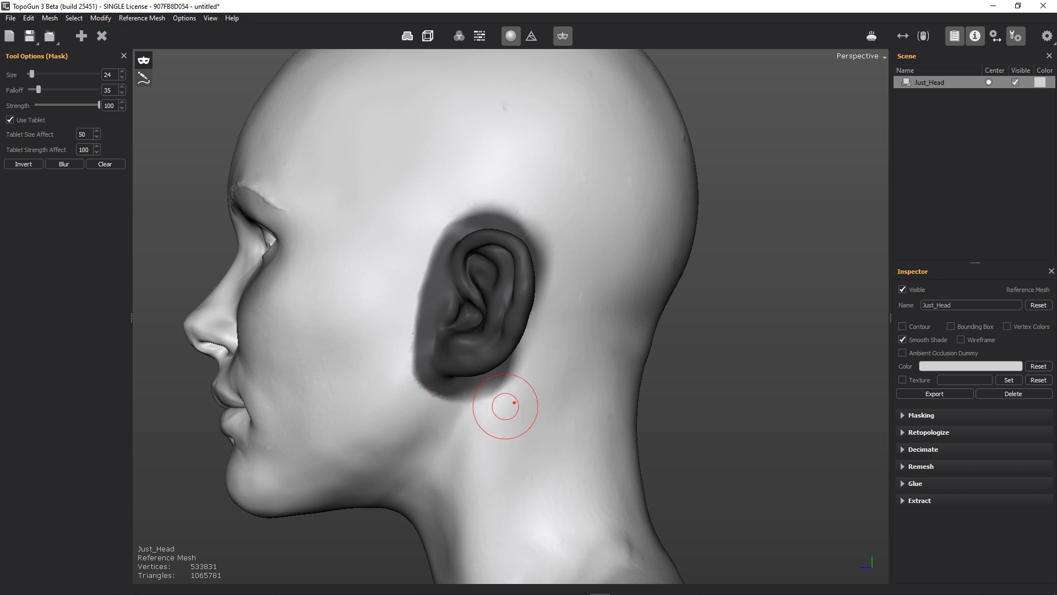
pyautogui.moveTo(441, 424)
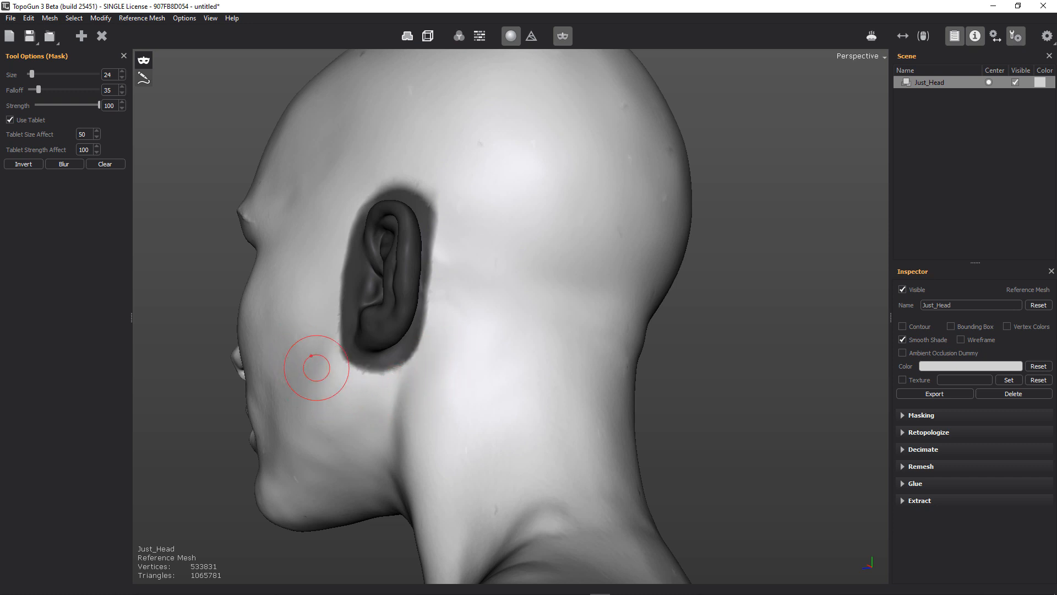
pyautogui.moveTo(425, 368)
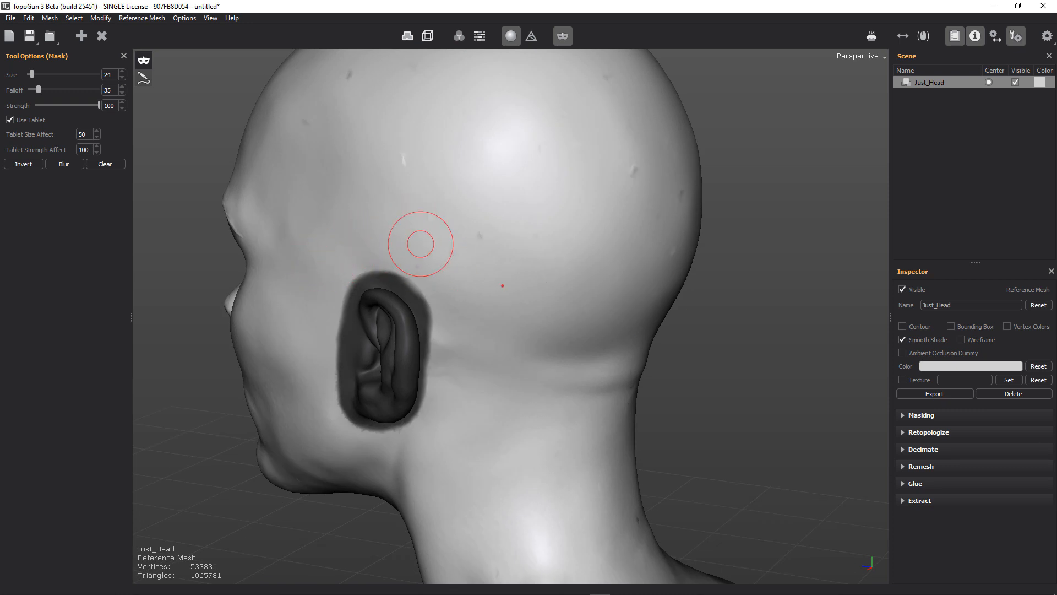
pyautogui.moveTo(456, 312)
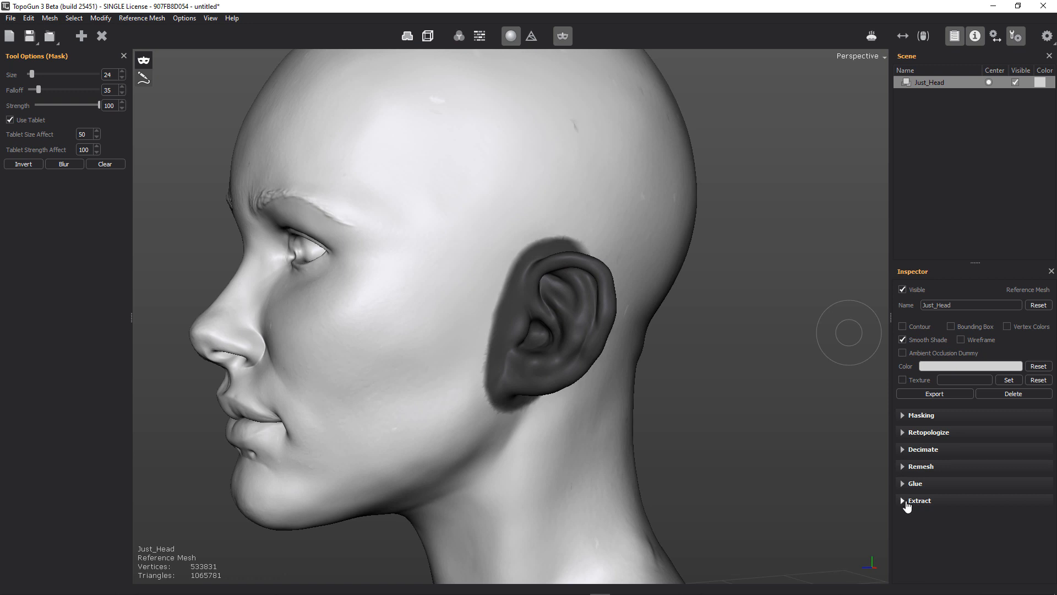
# Step: Extract the masked ear and export it as Left_Ear.obj, loaded as a reference
pyautogui.click(918, 499)
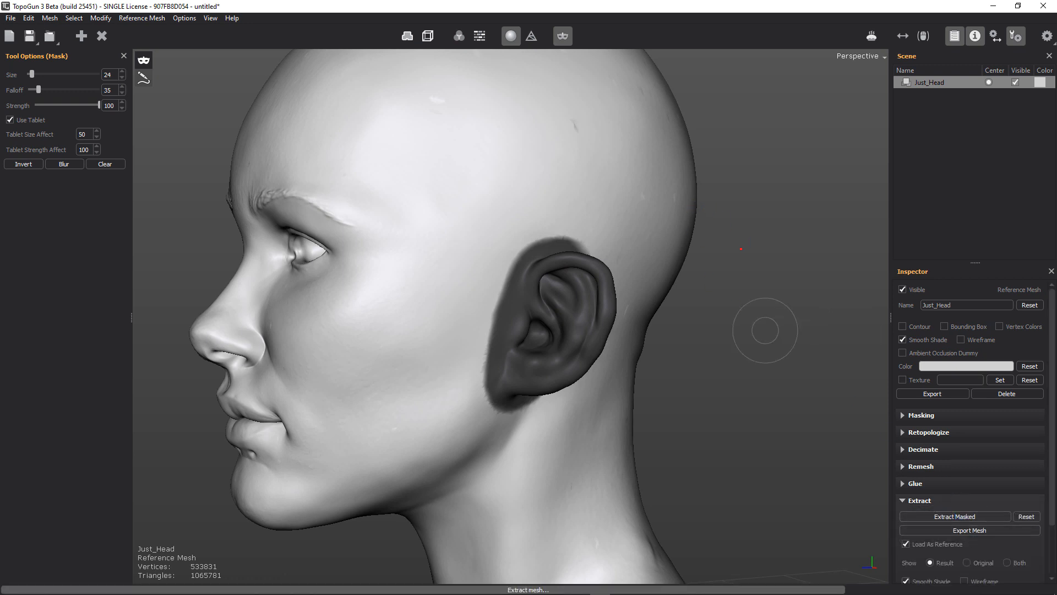
pyautogui.click(954, 515)
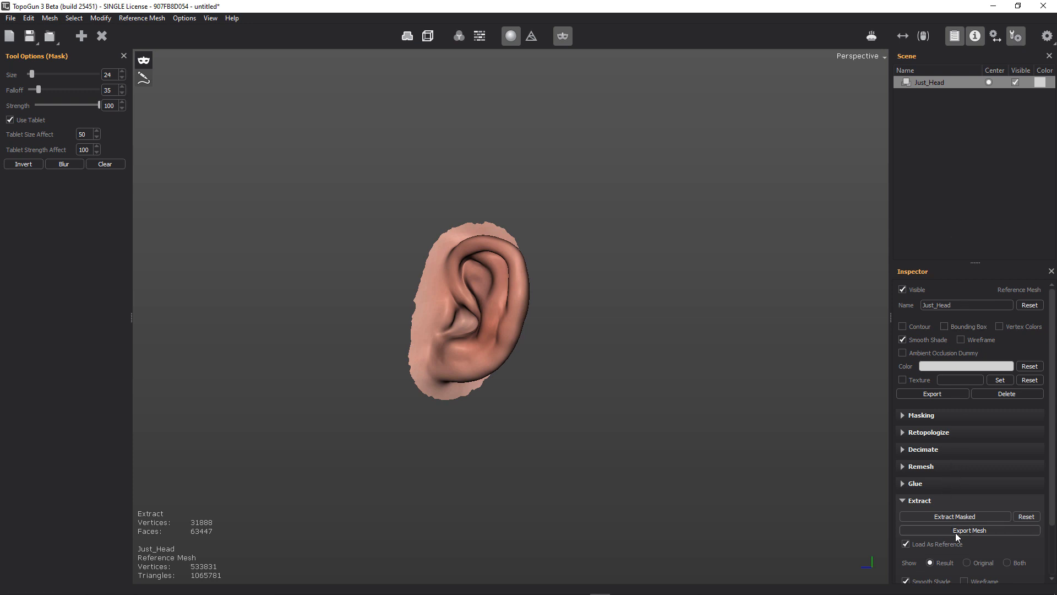
pyautogui.click(969, 529)
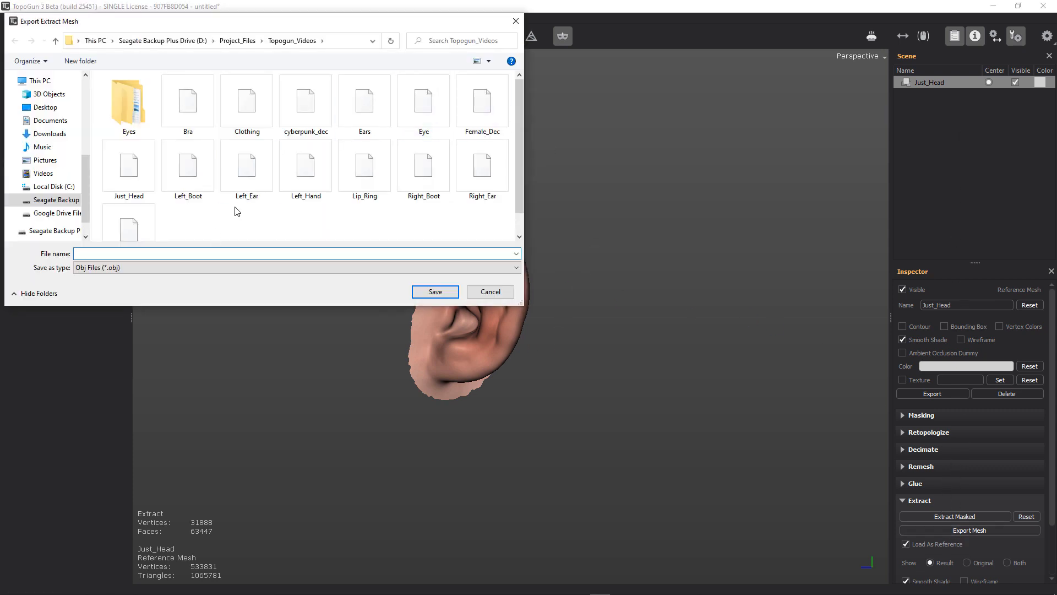
pyautogui.click(488, 291)
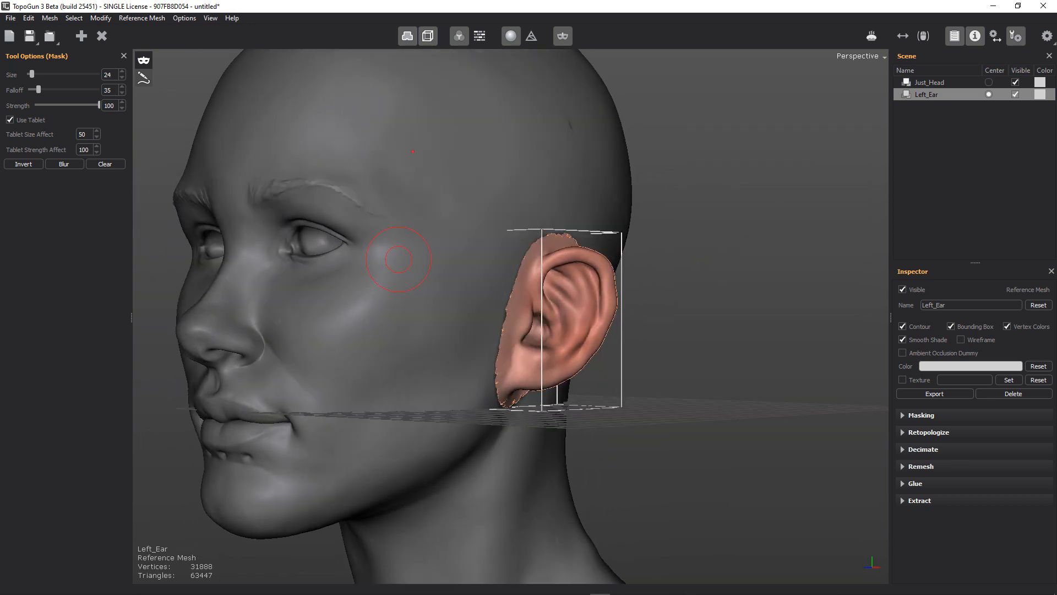
pyautogui.moveTo(382, 181)
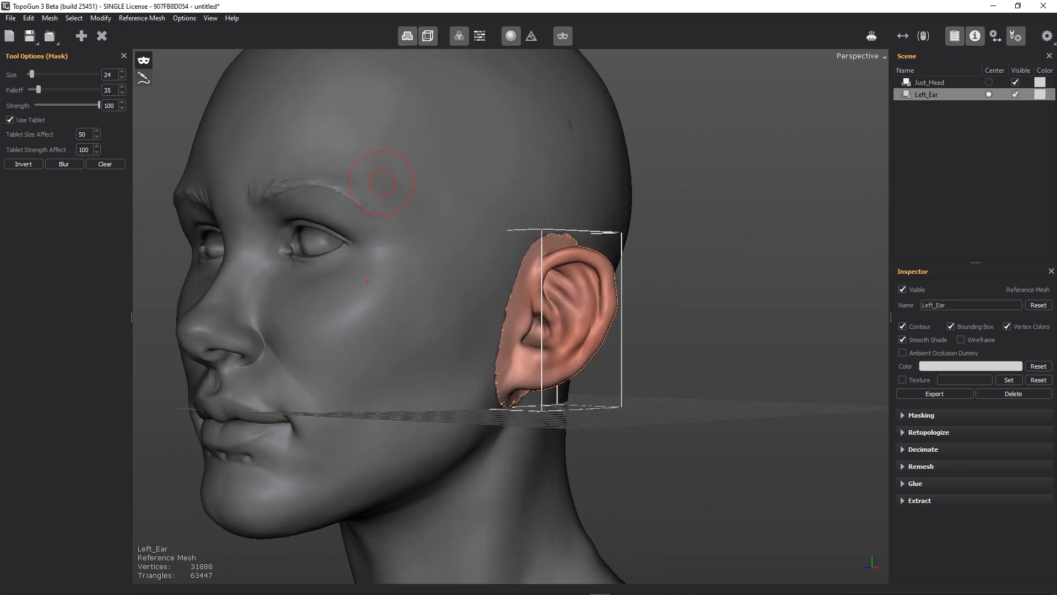
pyautogui.moveTo(521, 320)
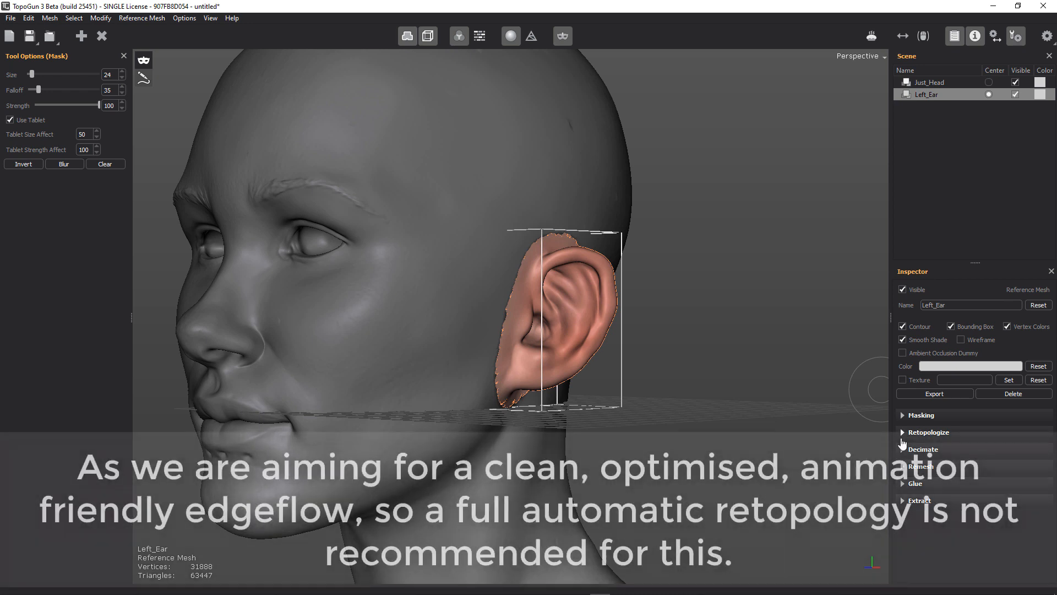
# Step: Run automatic retopology on the Left_Ear reference and inspect the result
pyautogui.click(1015, 81)
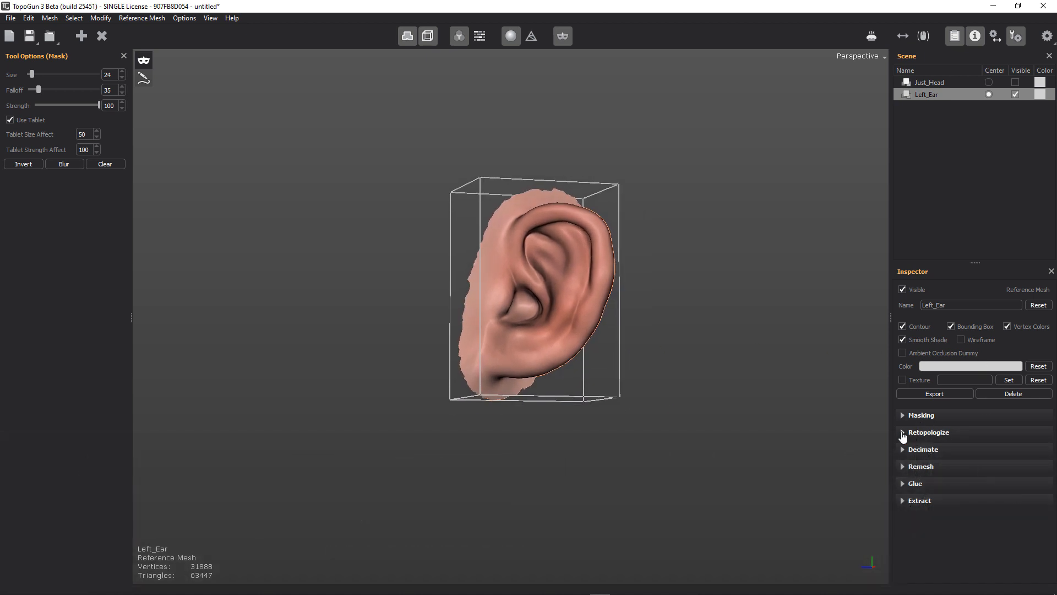
pyautogui.click(903, 432)
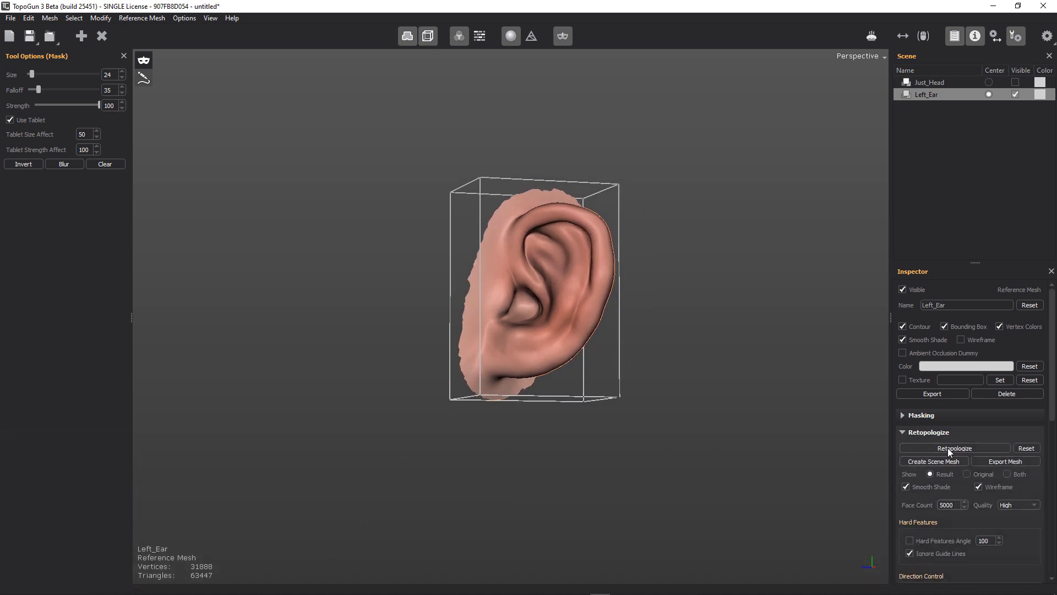
pyautogui.click(953, 448)
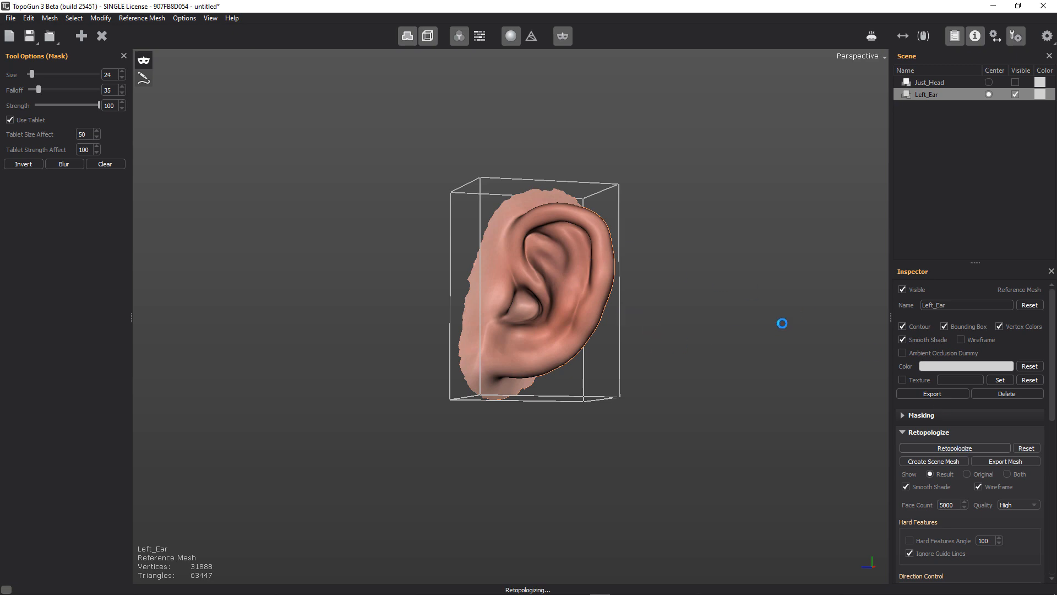
pyautogui.click(953, 449)
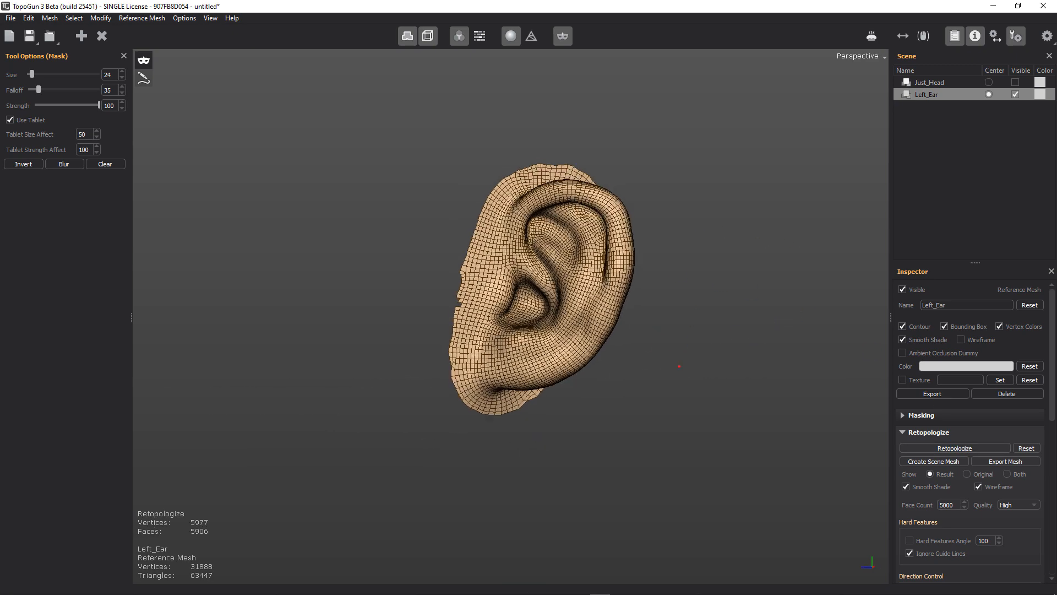
pyautogui.moveTo(680, 365); pyautogui.dragTo(774, 347)
pyautogui.write('1')
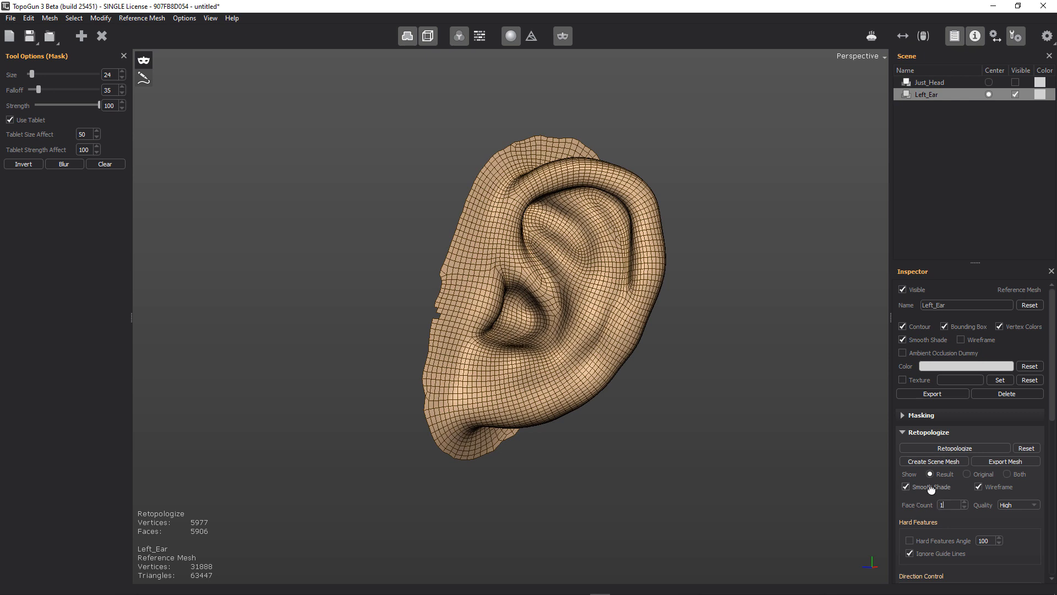
# Step: Rerun retopology with Face Count 144 and create the Left_Ear_retopo scene mesh
pyautogui.click(953, 448)
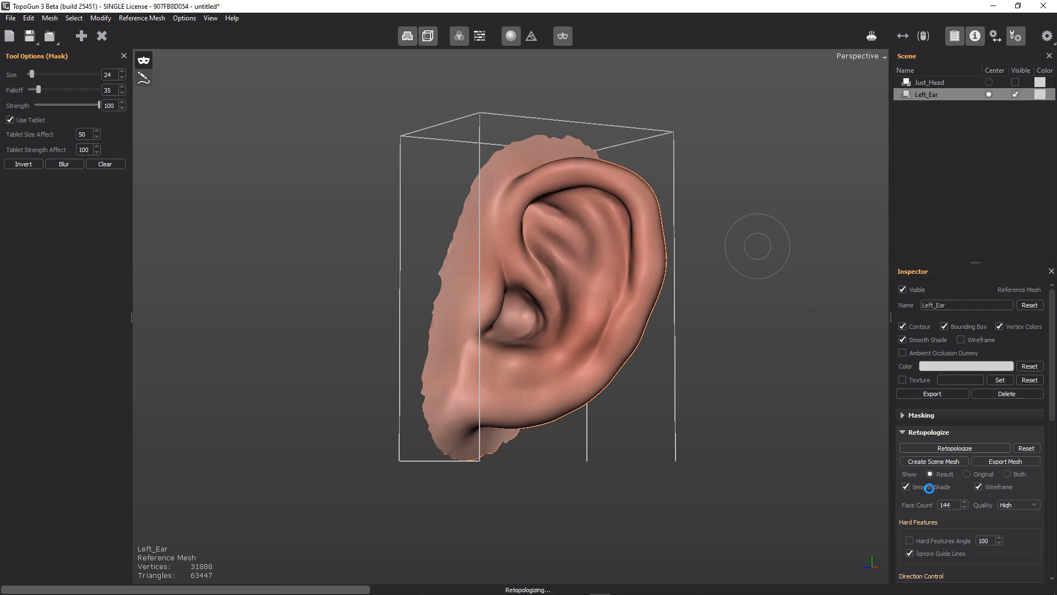
pyautogui.click(953, 448)
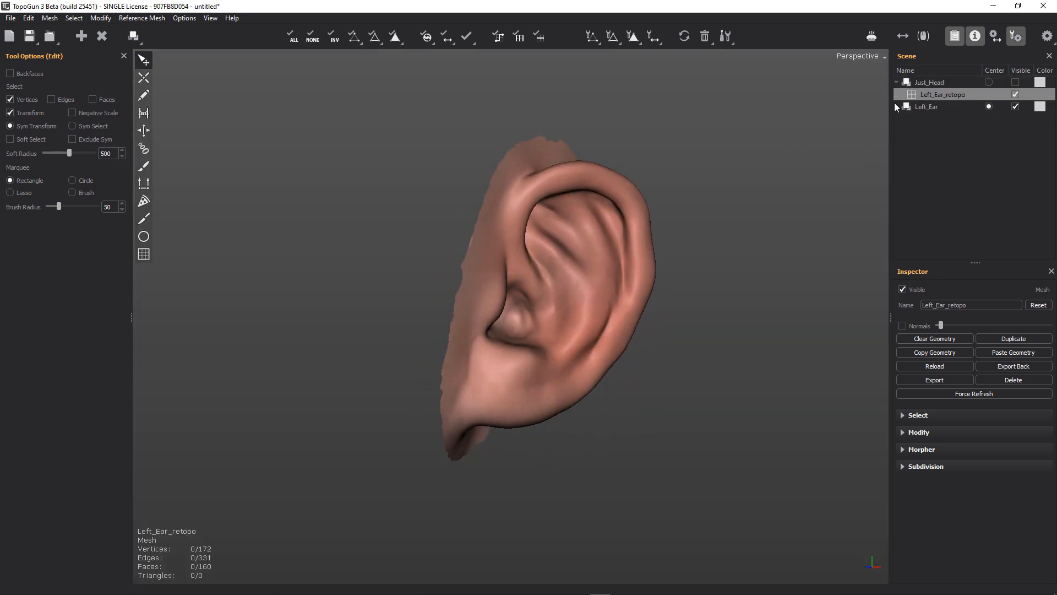
# Step: Delete the Left_Ear reference, make Just_Head visible, and rename Left_Ear_retopo to Main Retopo
pyautogui.rightClick(926, 106)
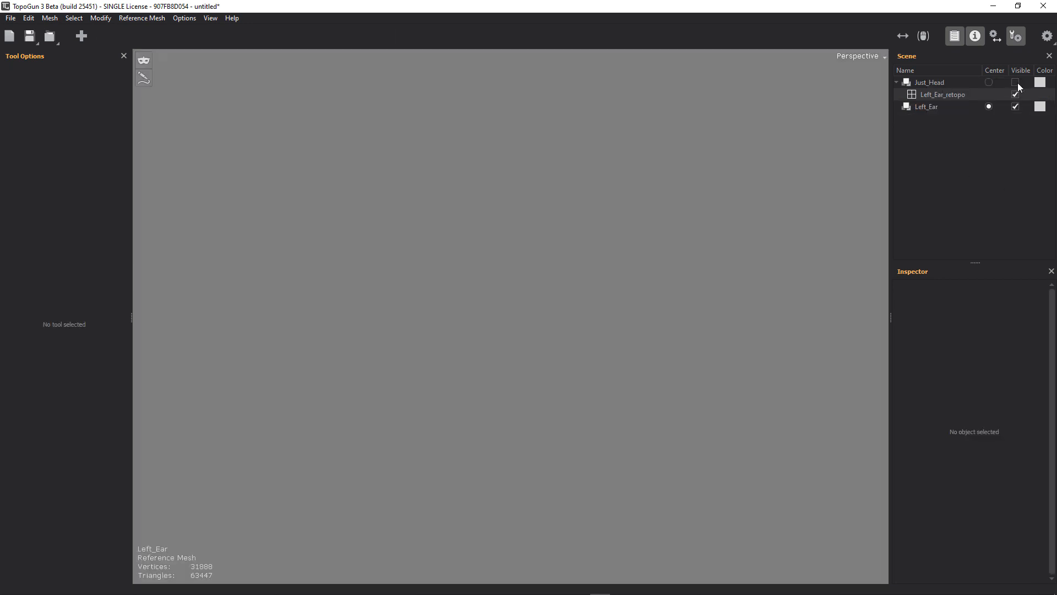
pyautogui.click(1015, 81)
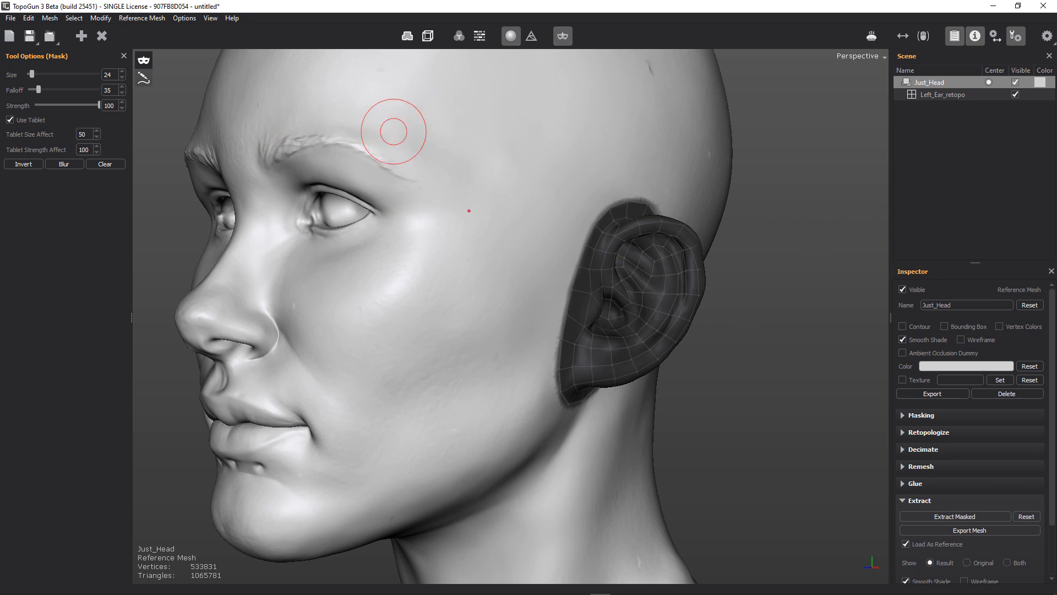
pyautogui.moveTo(821, 264)
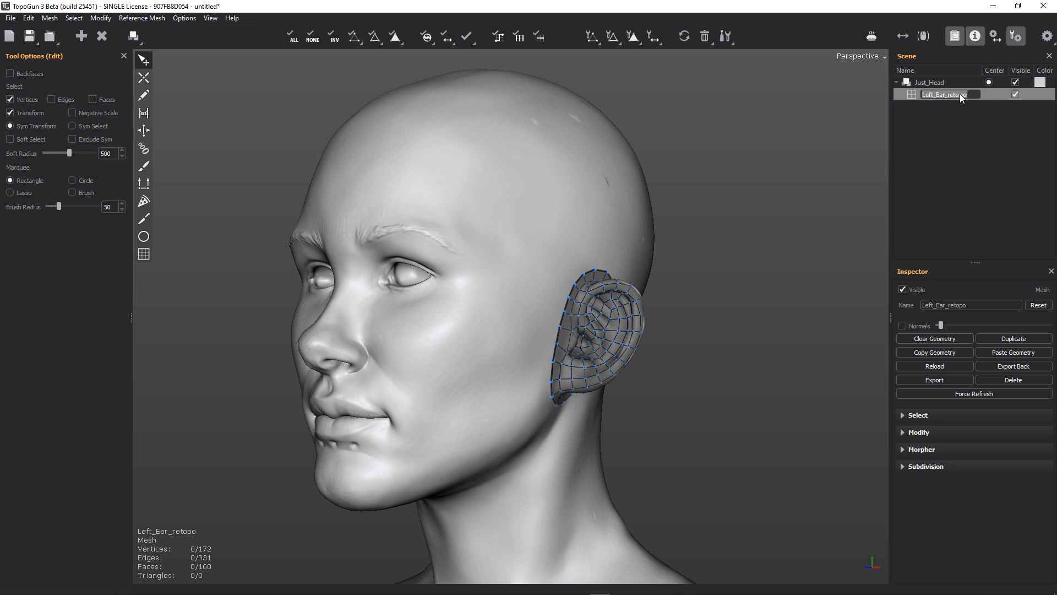
pyautogui.write('Main')
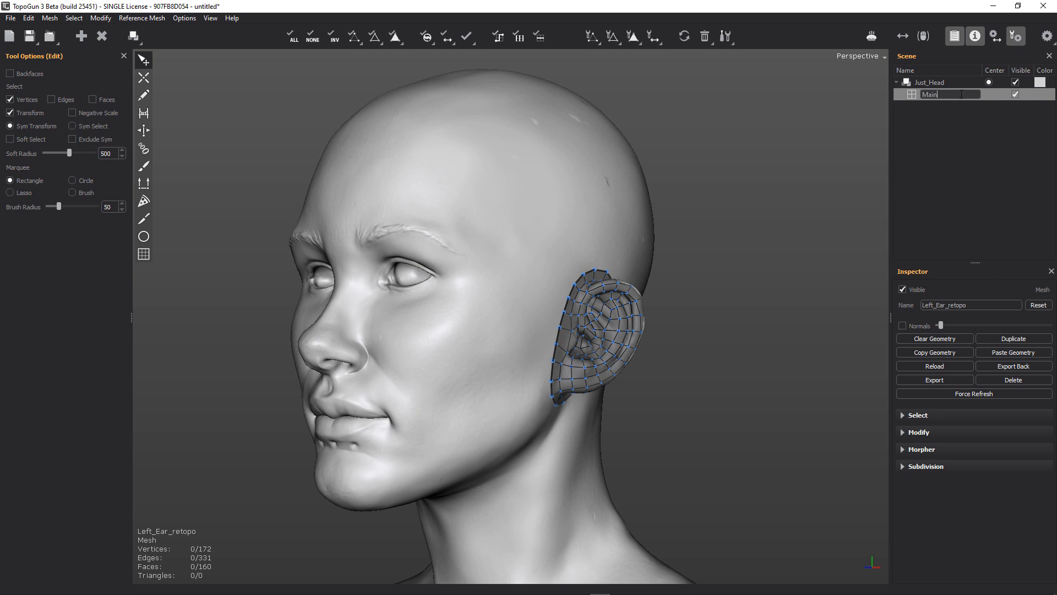
pyautogui.write('Retopo')
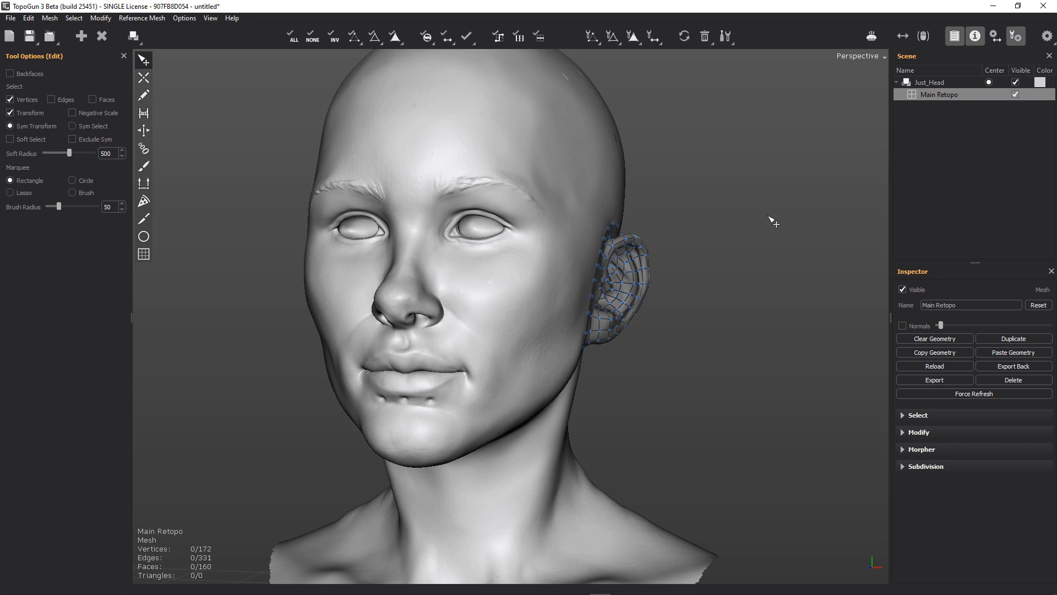
pyautogui.moveTo(774, 221); pyautogui.dragTo(472, 121)
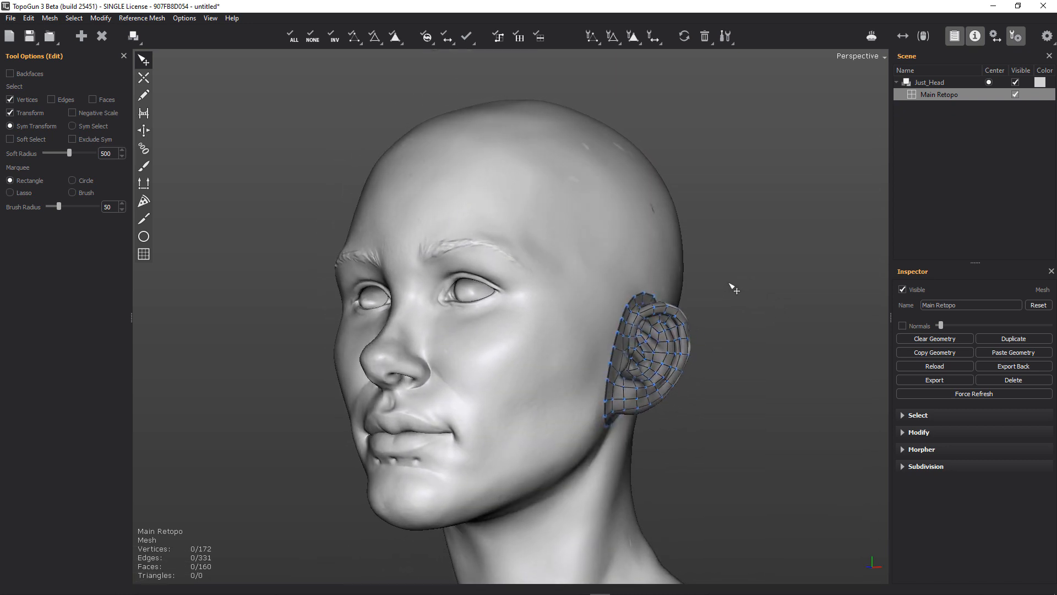
pyautogui.moveTo(734, 290); pyautogui.dragTo(743, 264)
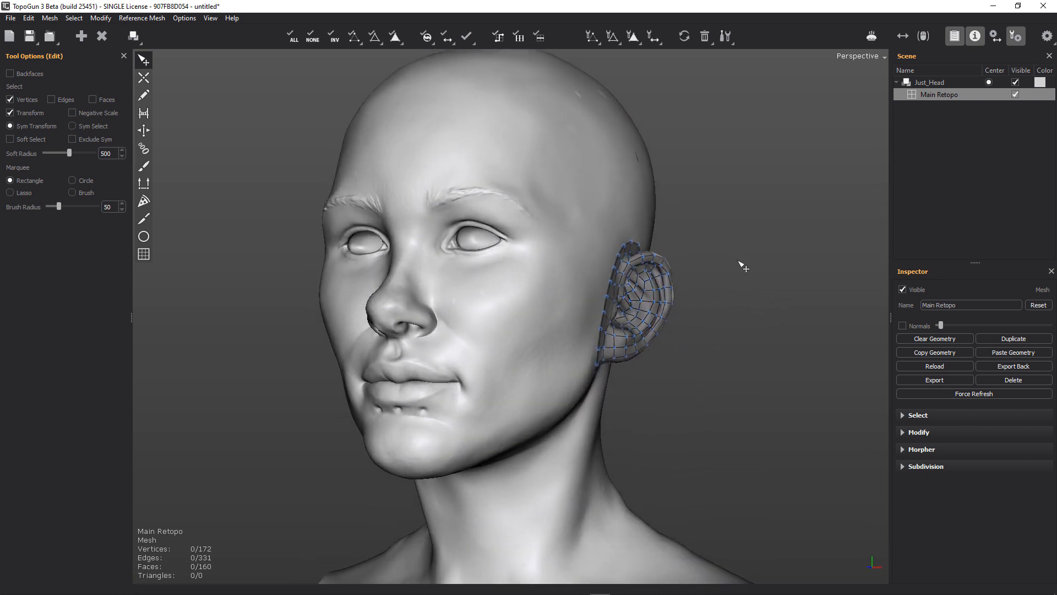